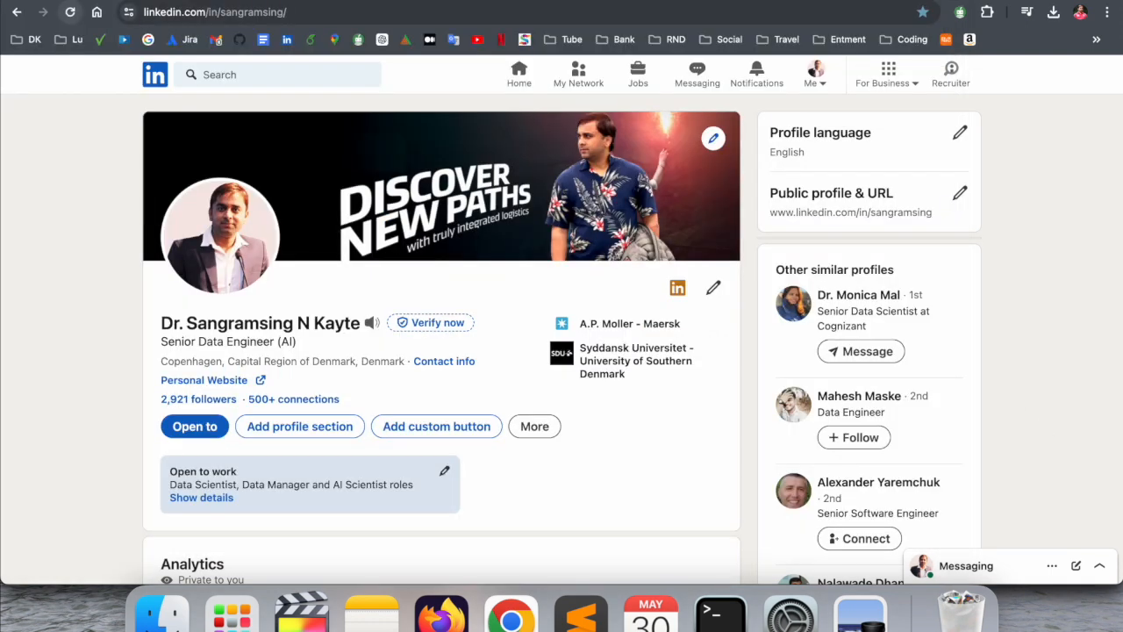
Go to the home feed and open your own profile page
click(519, 74)
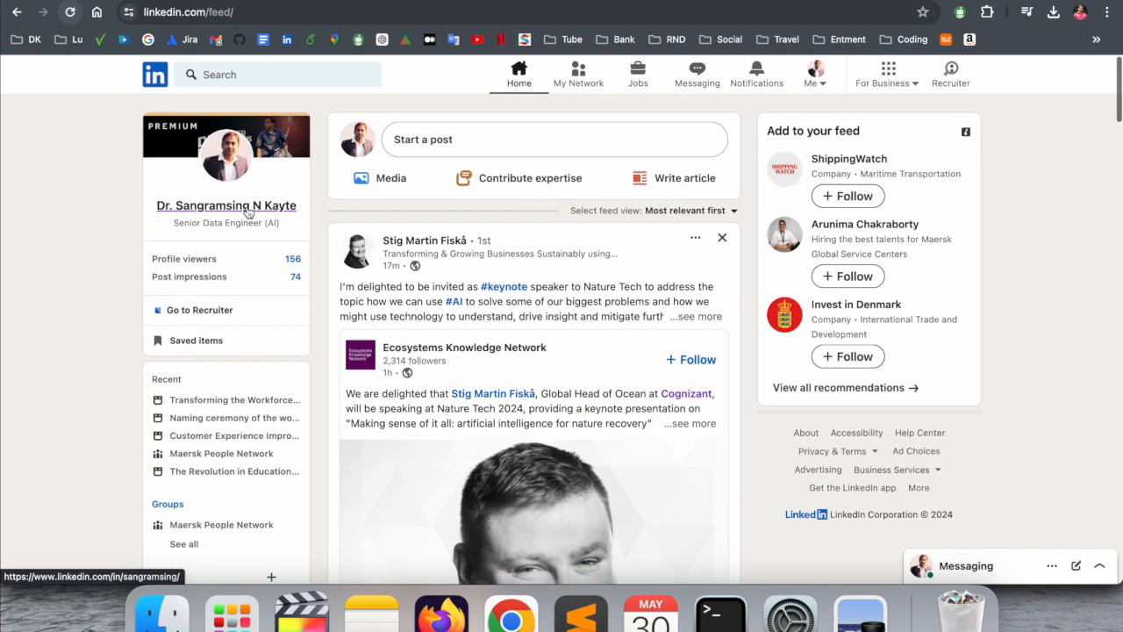
click(226, 205)
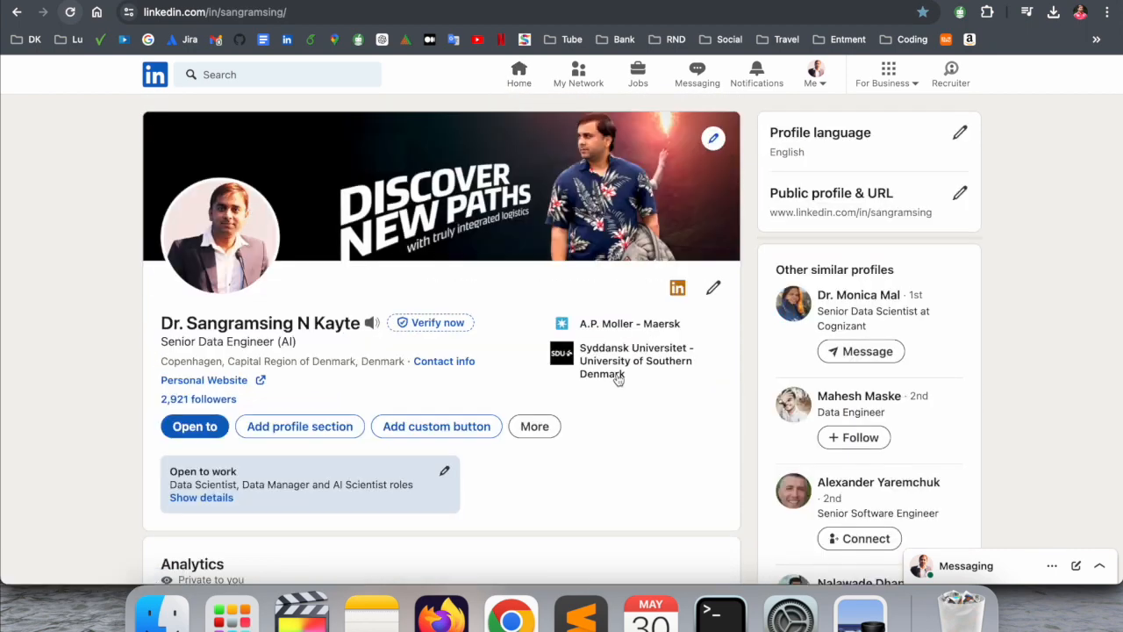
mouse_move(636, 440)
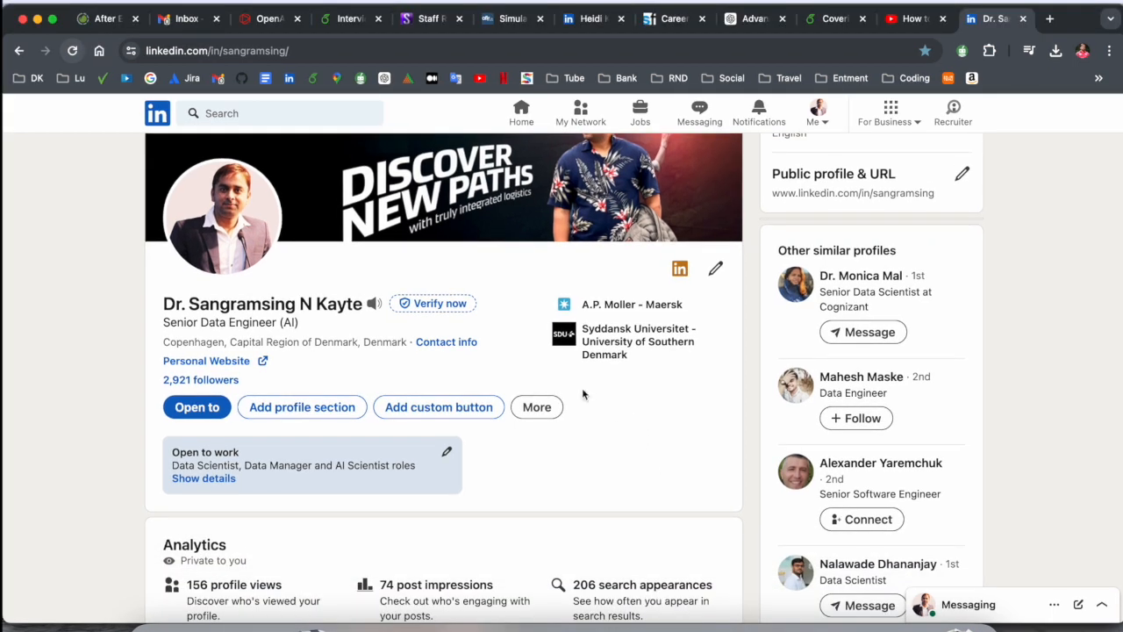
mouse_move(433, 302)
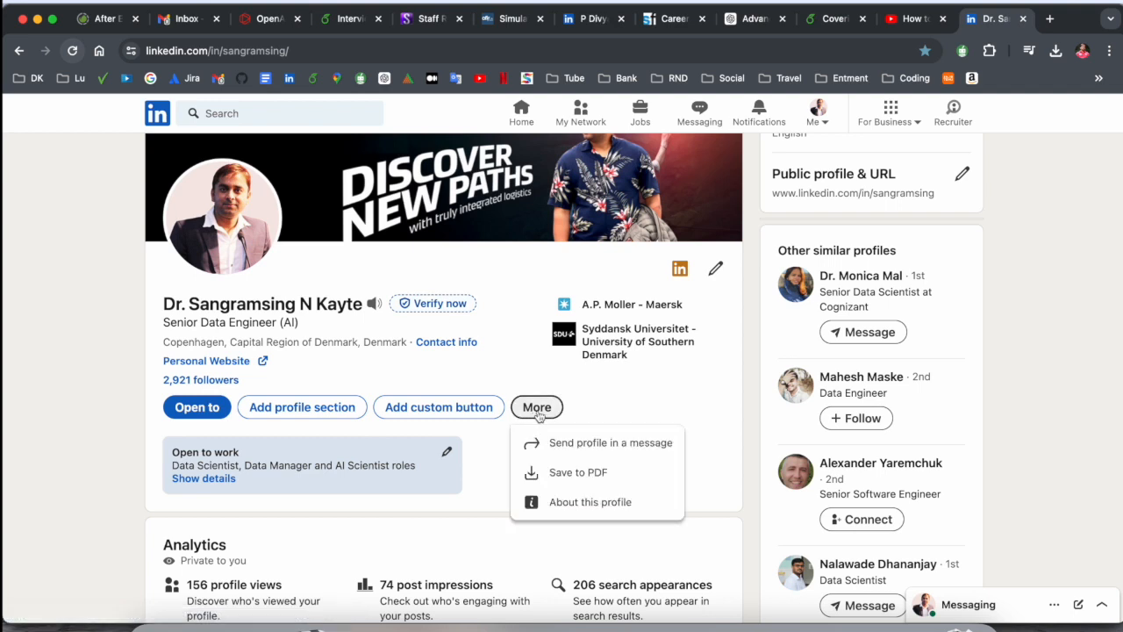
mouse_move(589, 502)
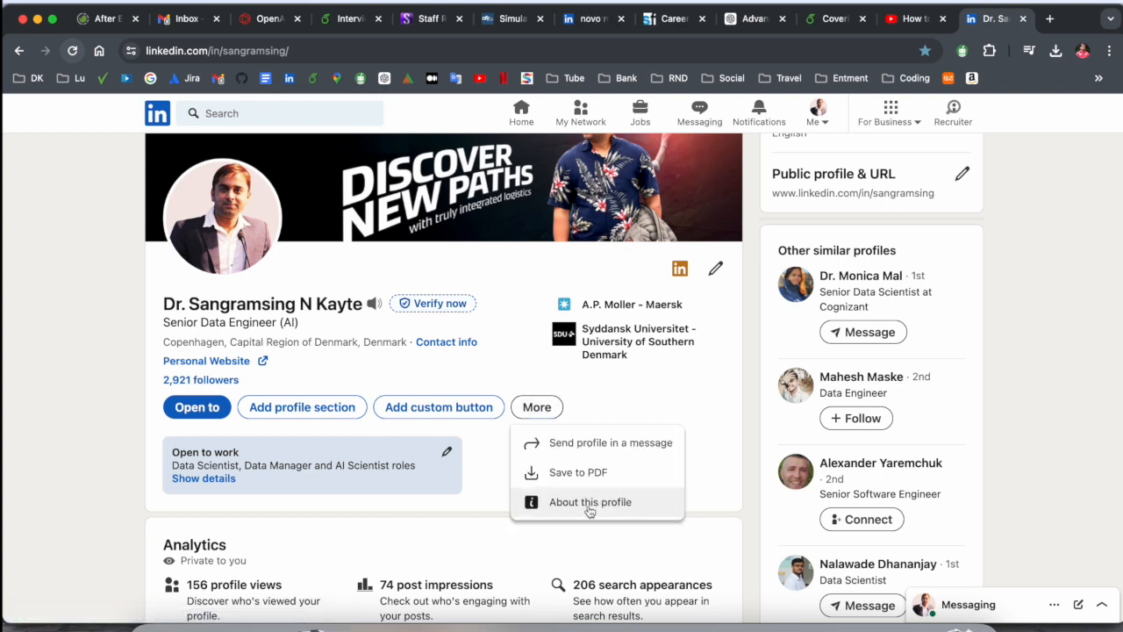
Open 'About this profile' and start Verify now, reaching the QR code identity page
click(589, 502)
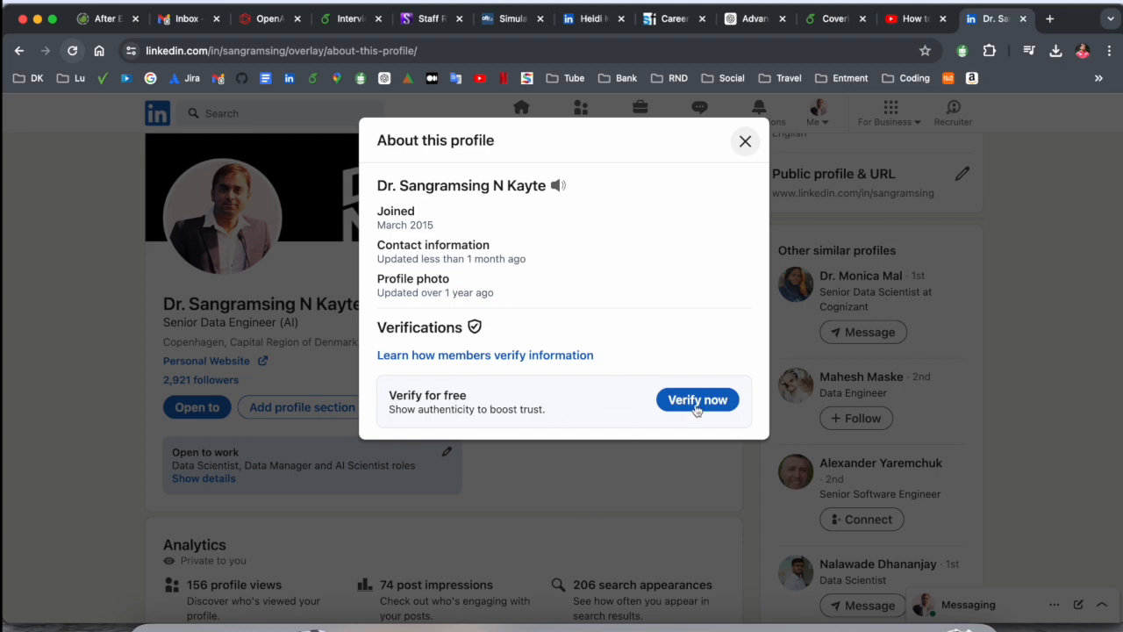
click(697, 399)
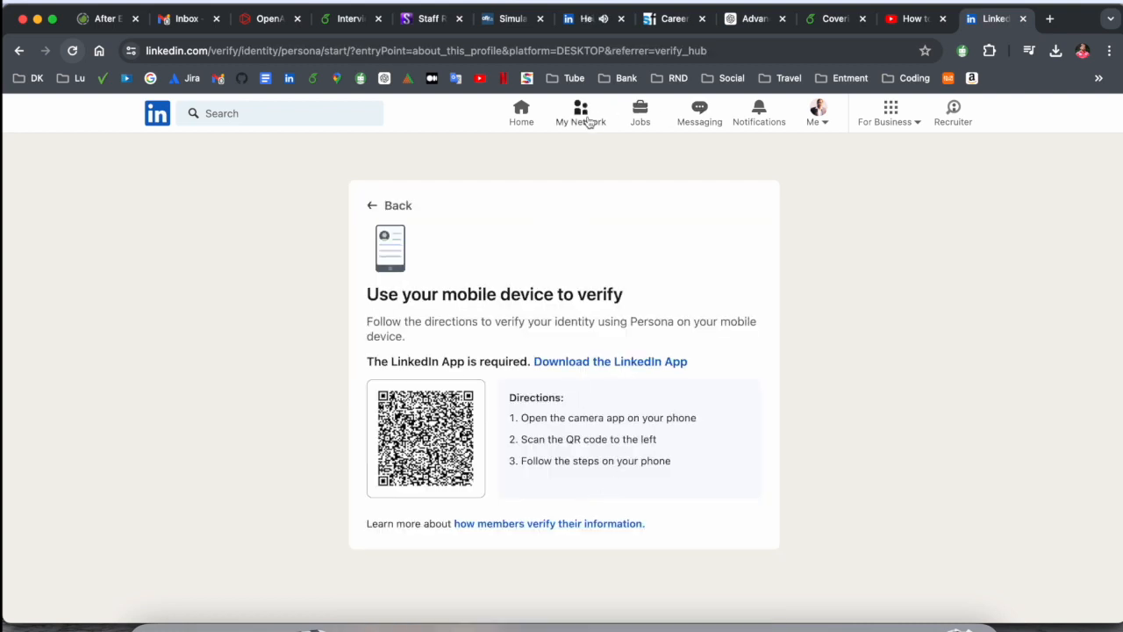
click(388, 205)
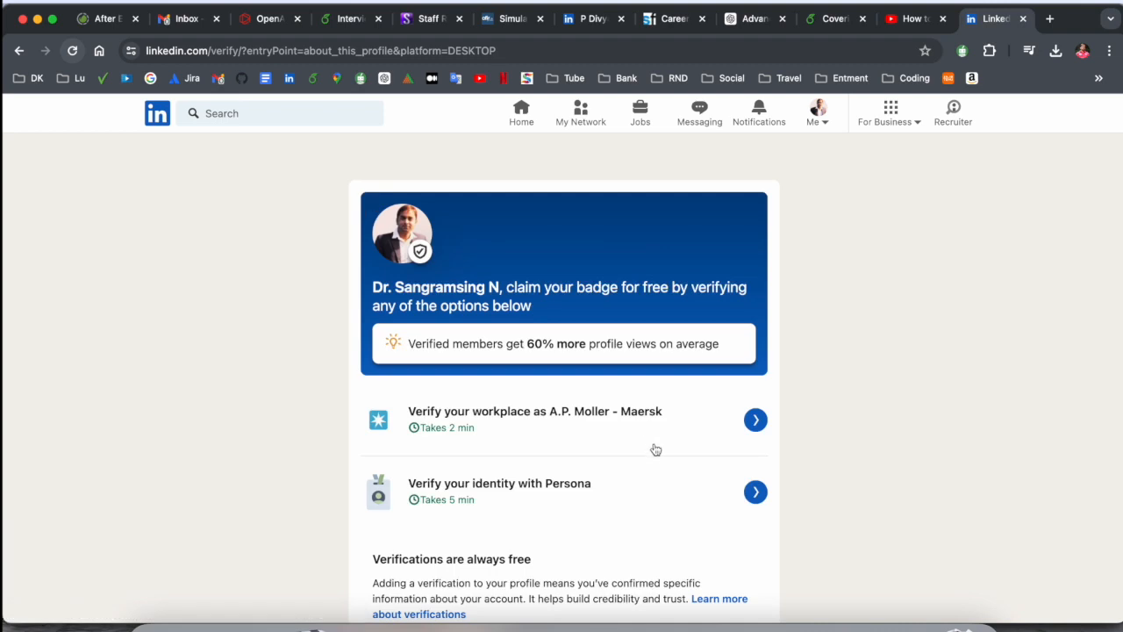
mouse_move(608, 429)
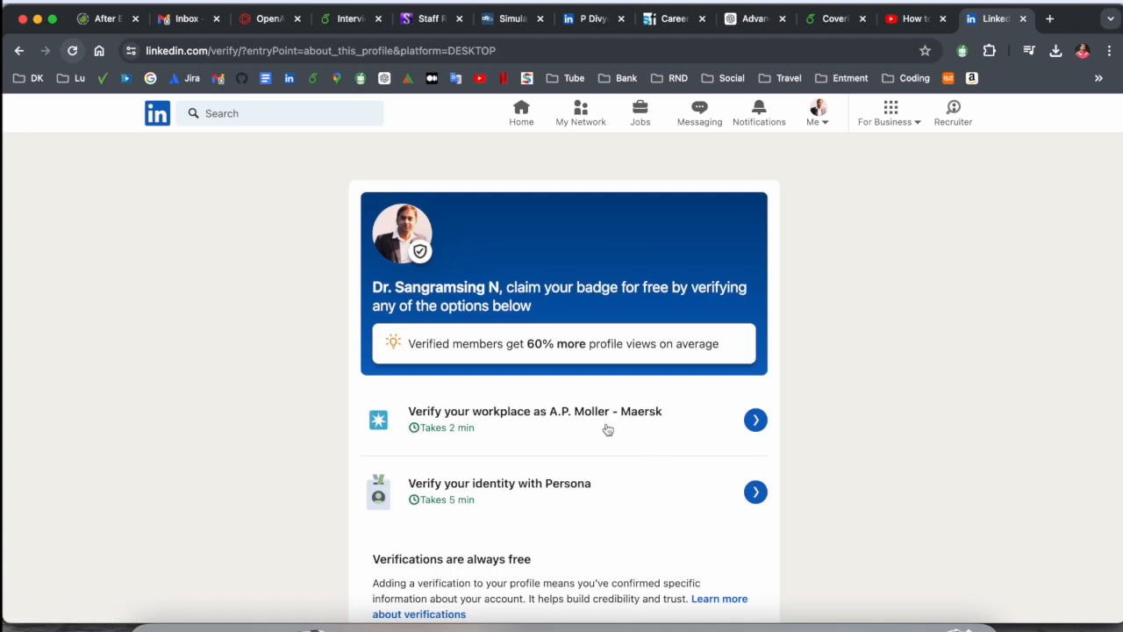
click(755, 419)
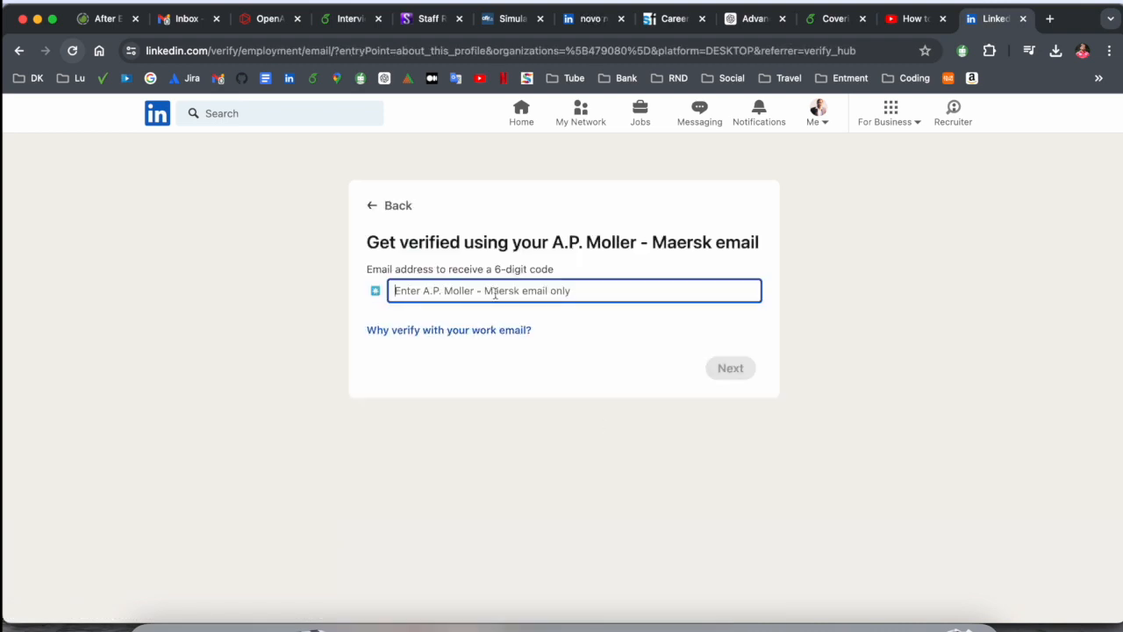
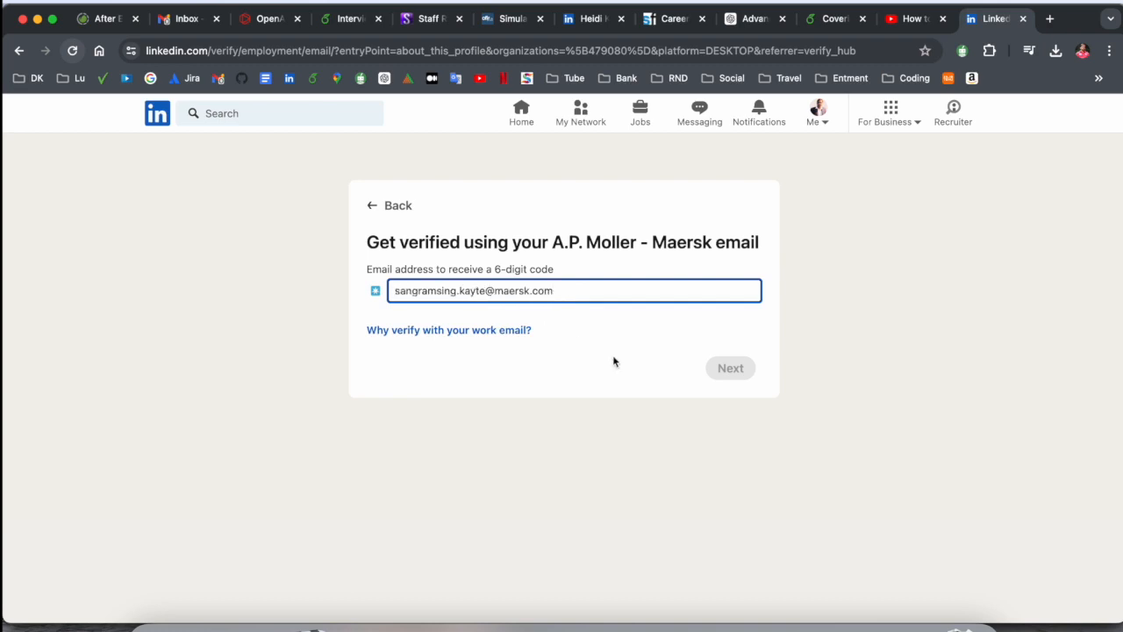
click(730, 368)
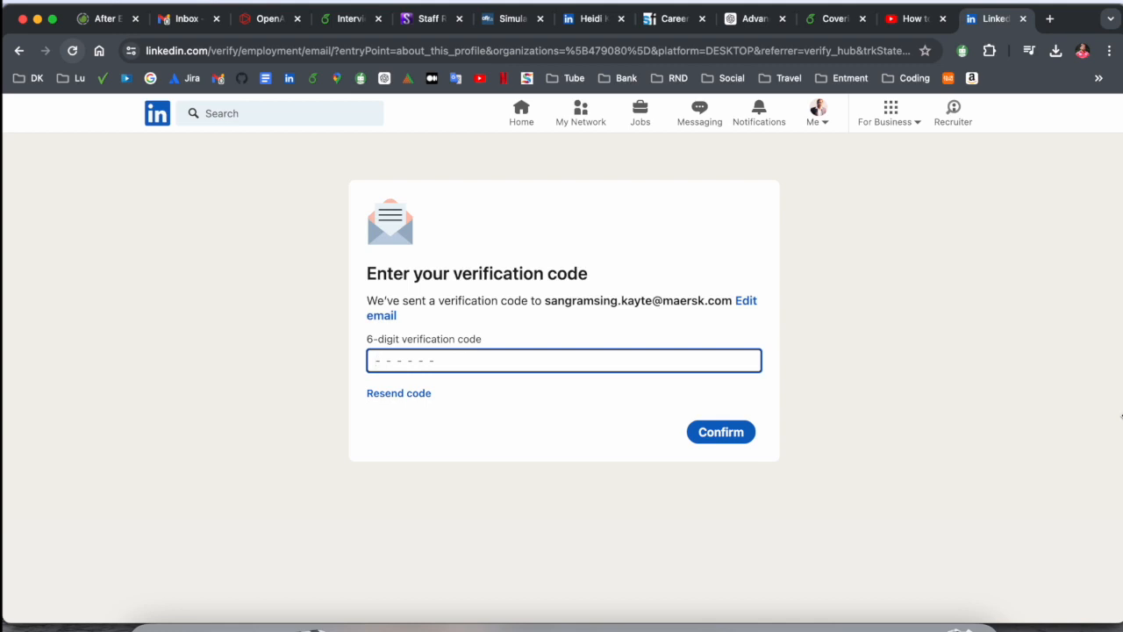
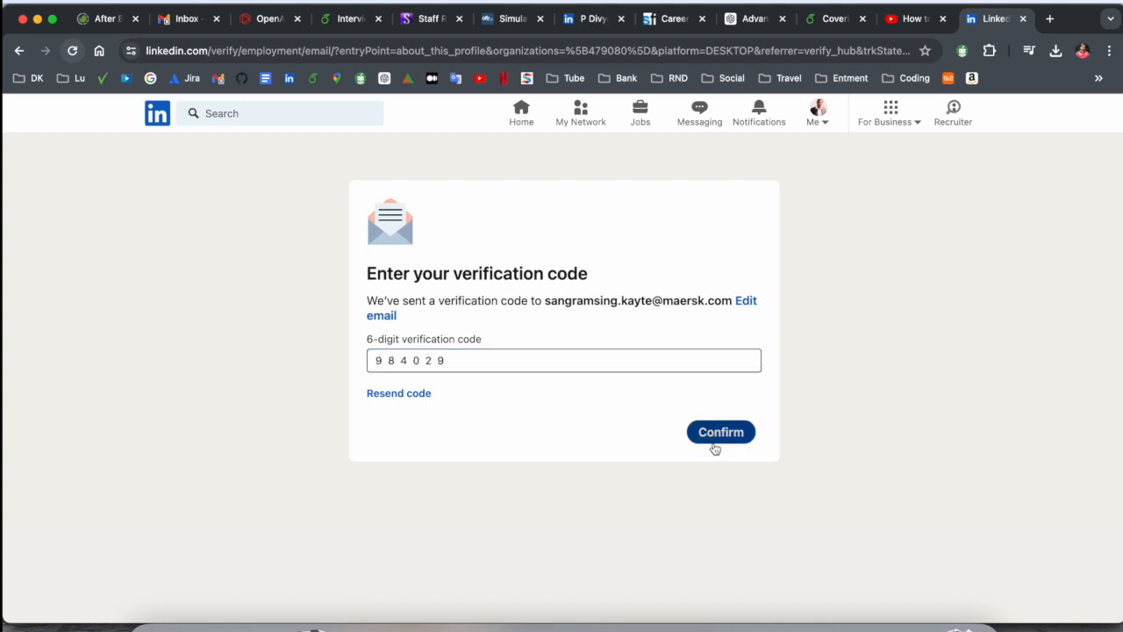
click(721, 432)
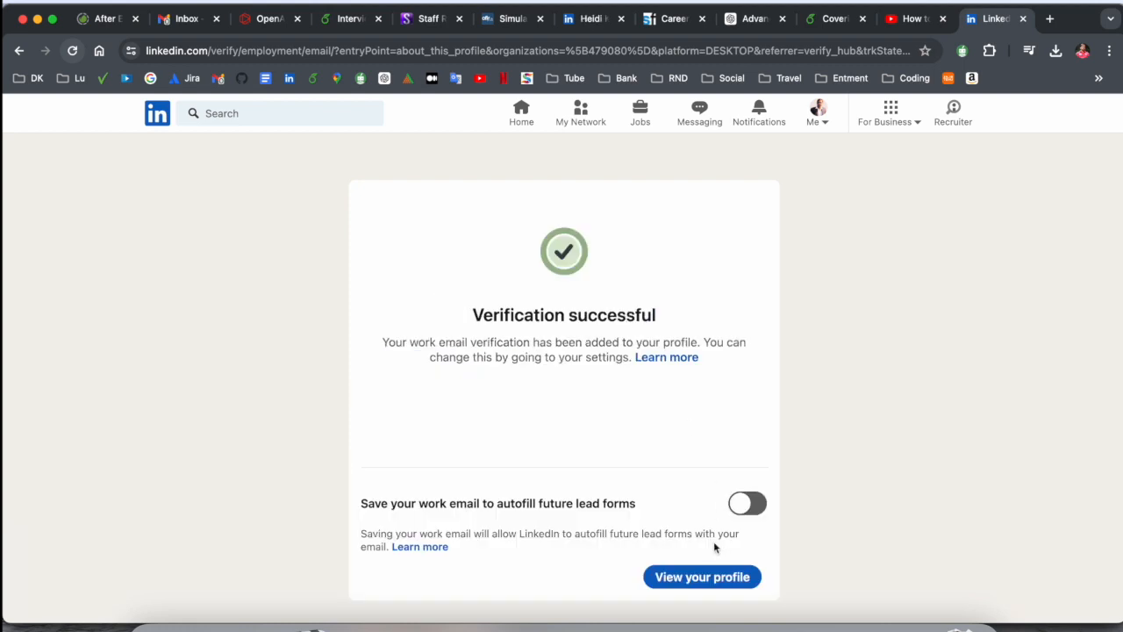